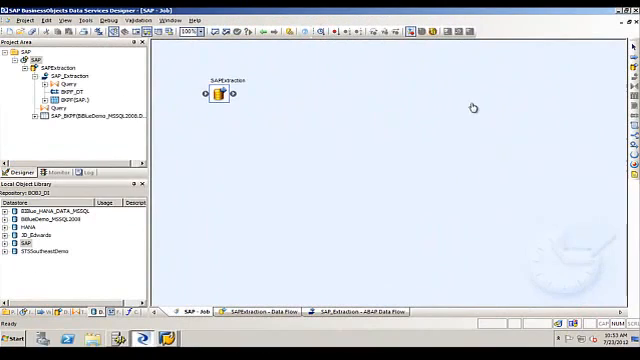
mouse_move(472, 108)
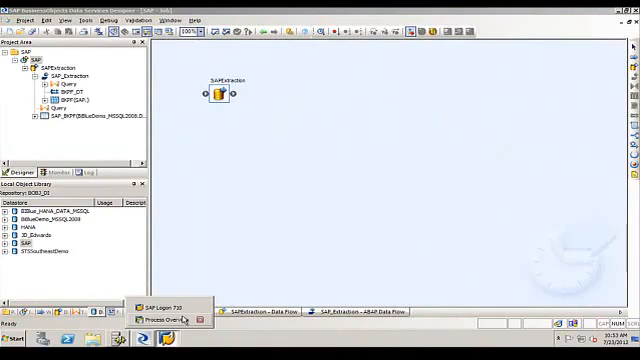
Bring up the SAP work process overview (SM50) to check dialog and background processes.
left_click(168, 320)
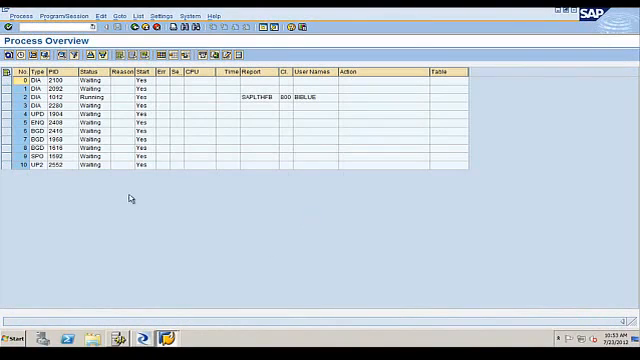
mouse_move(228, 210)
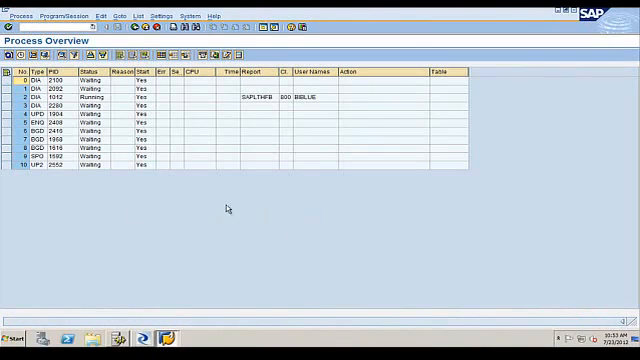
mouse_move(118, 108)
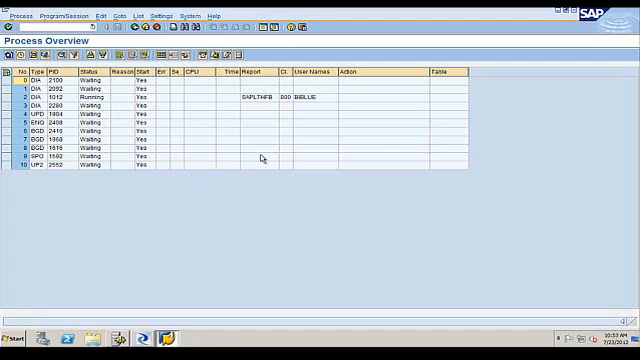
mouse_move(80, 122)
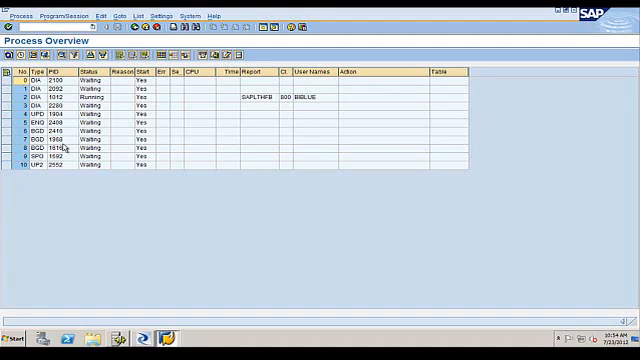
mouse_move(96, 320)
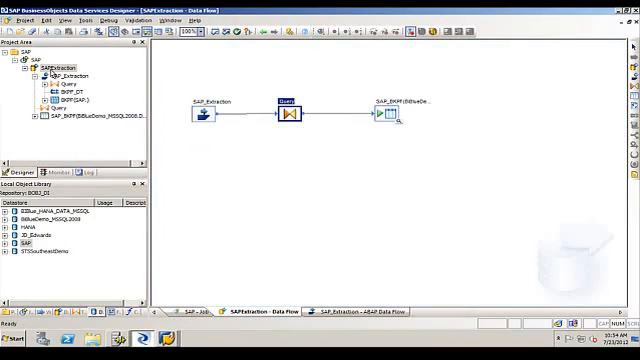
Generate and scroll through the ABAP program for the BKPF extraction data flow.
left_click(204, 112)
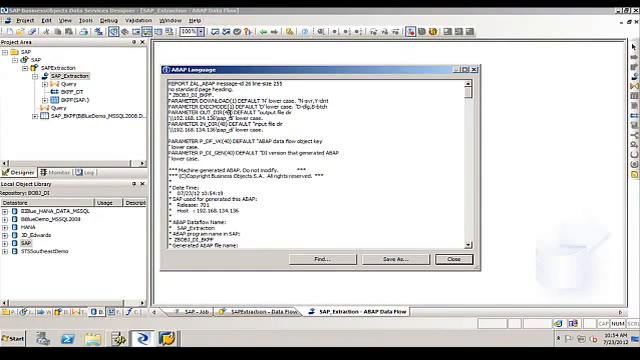
scroll("down", 3)
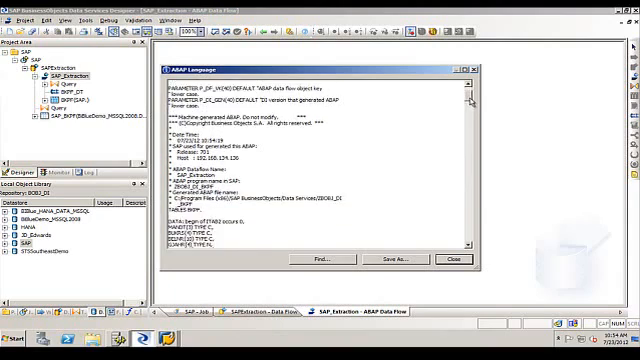
scroll("down", 3)
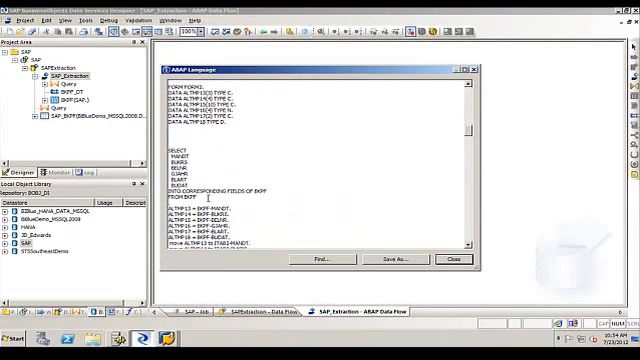
left_click_drag(176, 148, 270, 192)
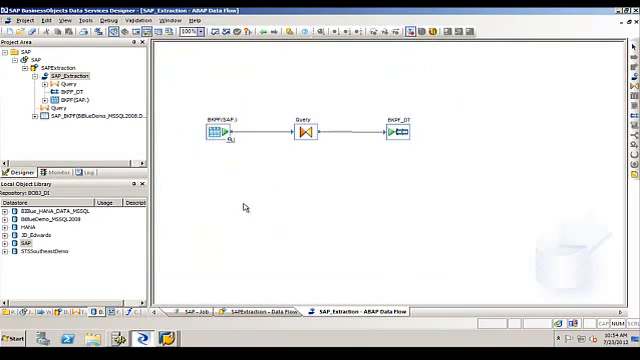
mouse_move(196, 142)
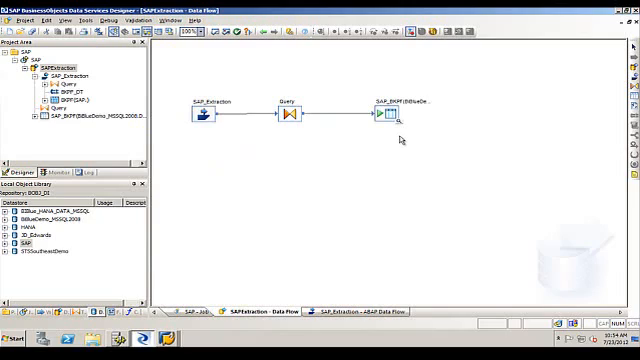
Execute the job containing the BKPF data flow with default execution properties.
left_click(388, 112)
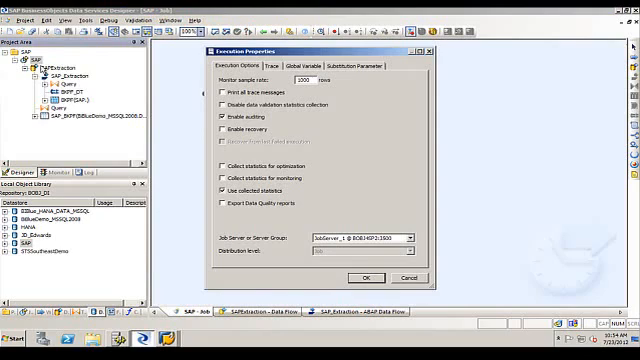
left_click(364, 278)
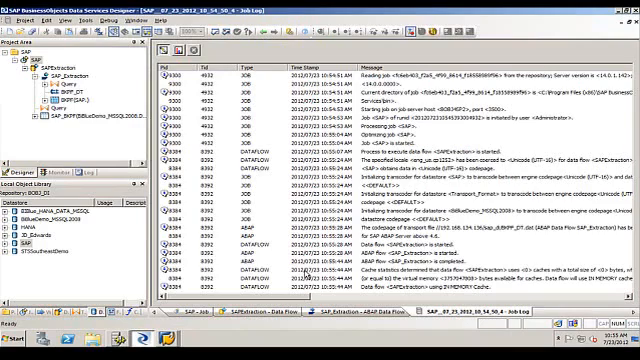
Show the monitor log with row counts and elapsed times per extraction data flow.
left_click(176, 50)
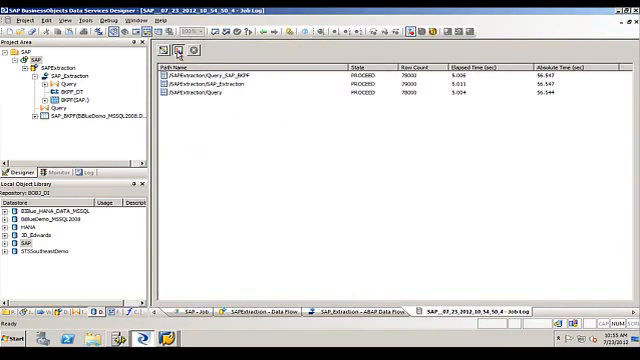